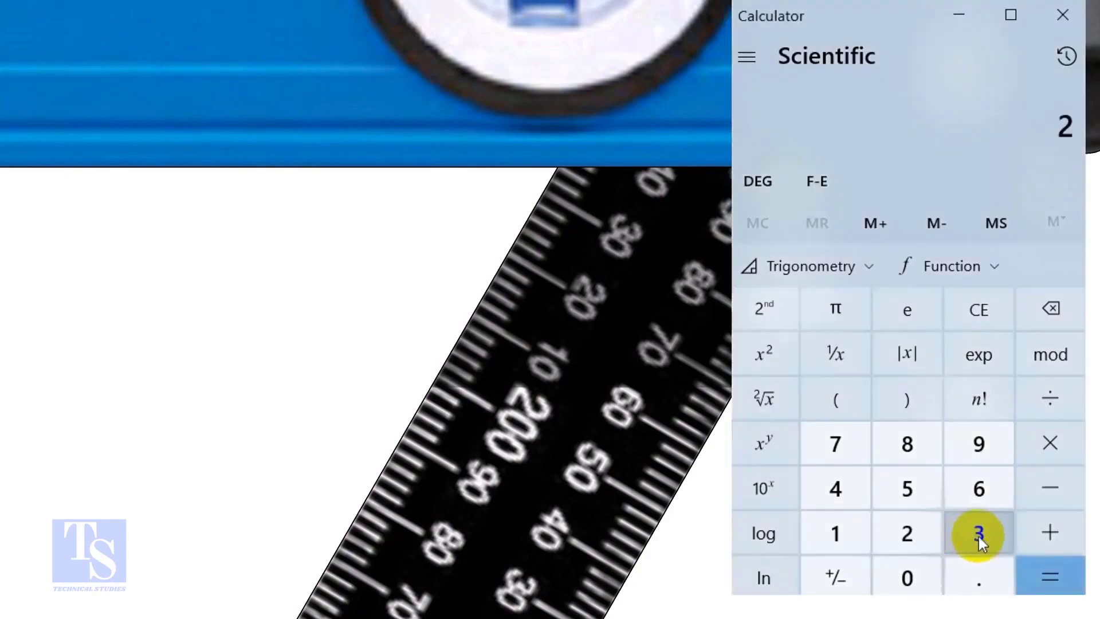
# - Divide 232 by 400 to get the tangent ratio 0.58
pyautogui.click(978, 534)
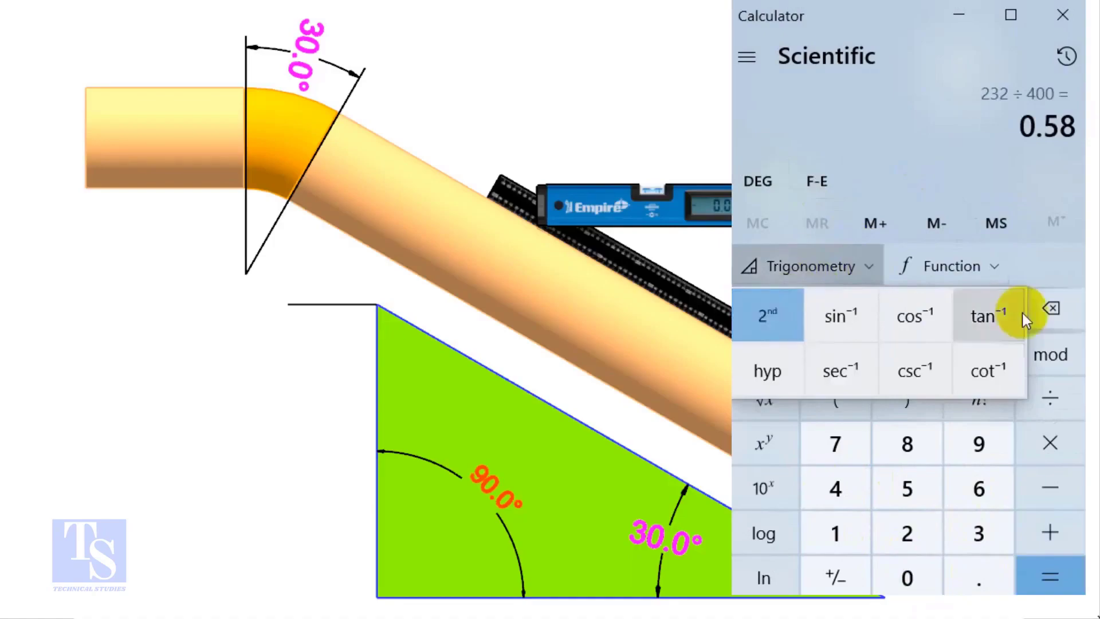
# - Take the inverse tangent of 0.58 in DEG mode, giving about 30.11°
pyautogui.click(988, 316)
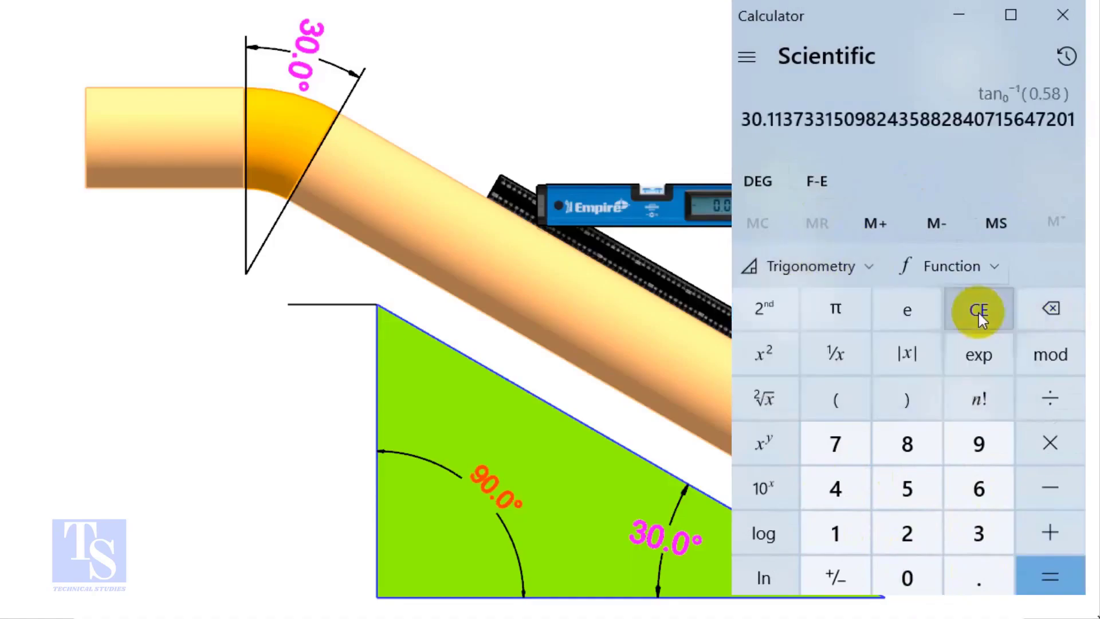